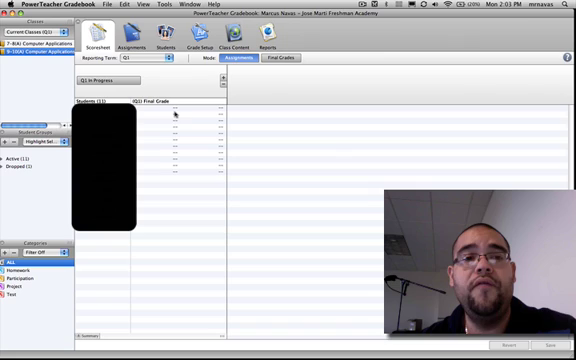
mouse_move(176, 172)
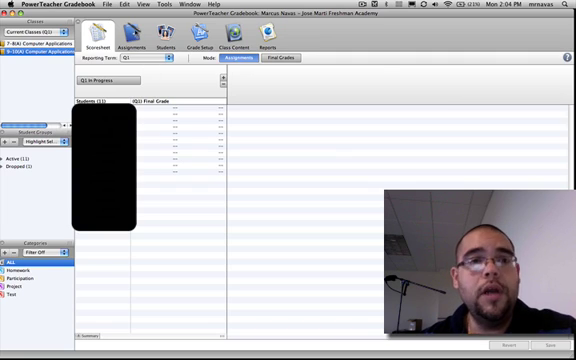
Open the class's Assignments list to start drafting the Q1 'Final' assignment.
click(133, 38)
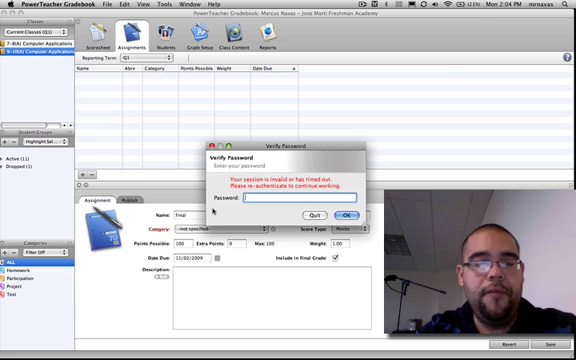
text(password)
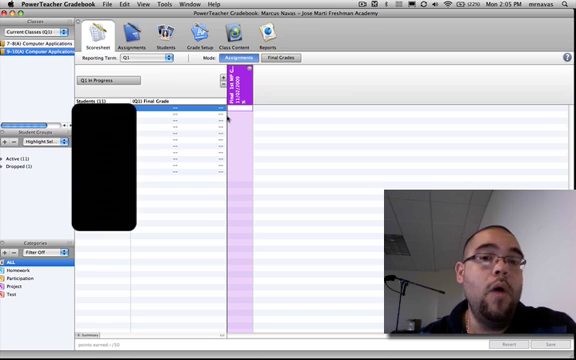
mouse_move(237, 110)
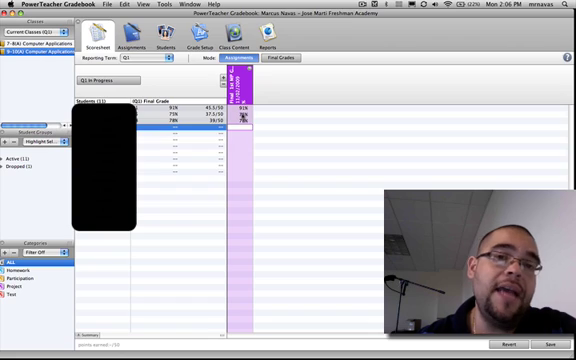
mouse_move(249, 105)
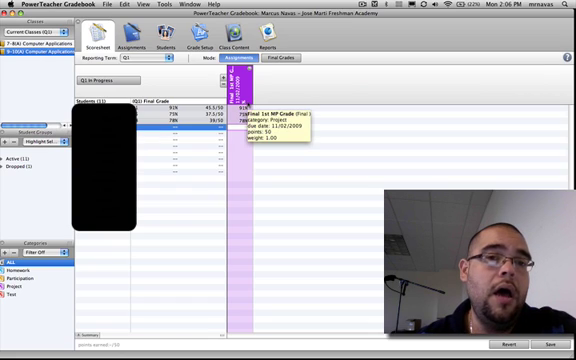